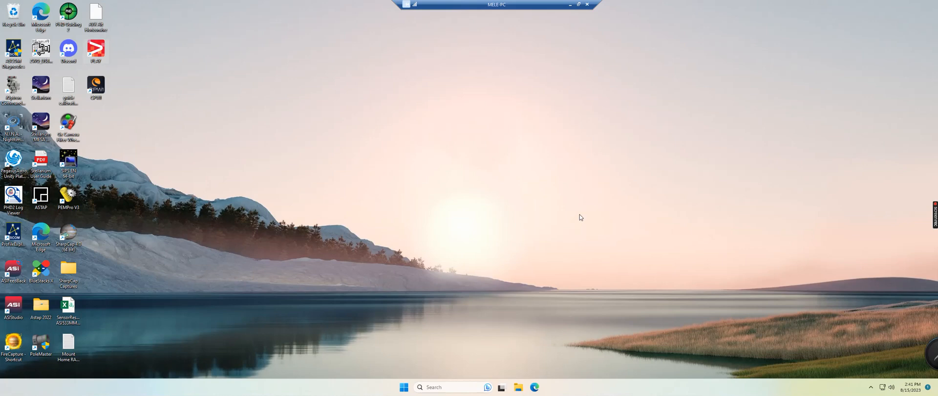
mouse_move(578, 215)
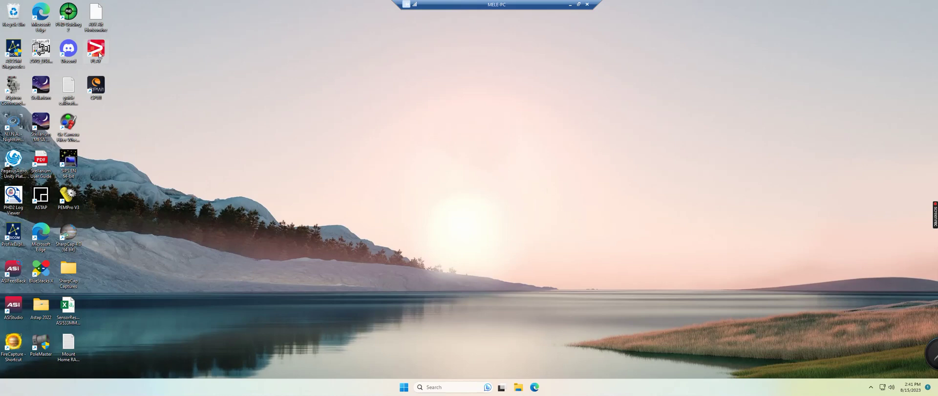
mouse_move(97, 51)
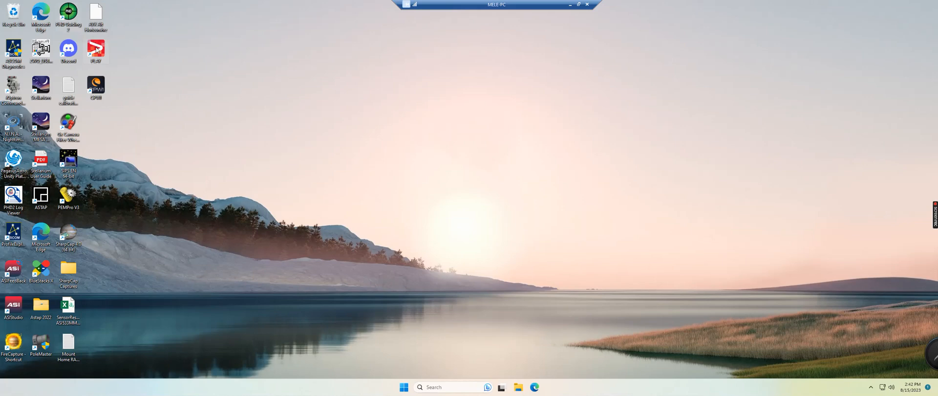
Open File Explorer from the taskbar
left_click(517, 386)
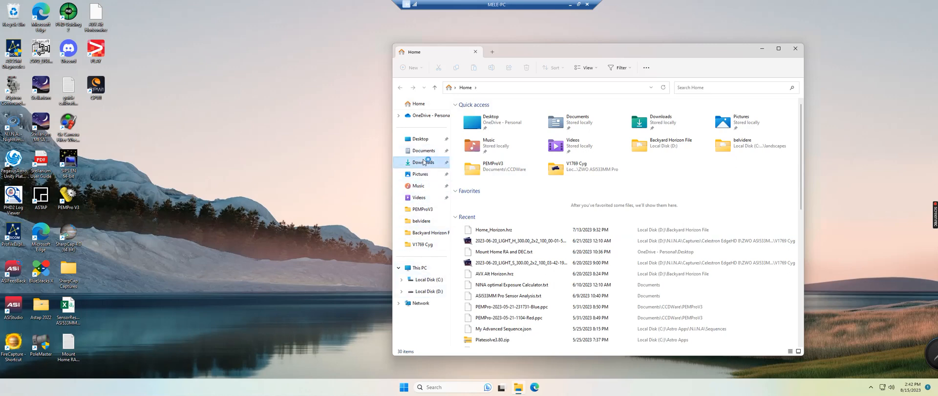
Inspect the ESATTO and PLAY-1-5-9-Setup zip archives in Downloads, then close Explorer
left_click(422, 162)
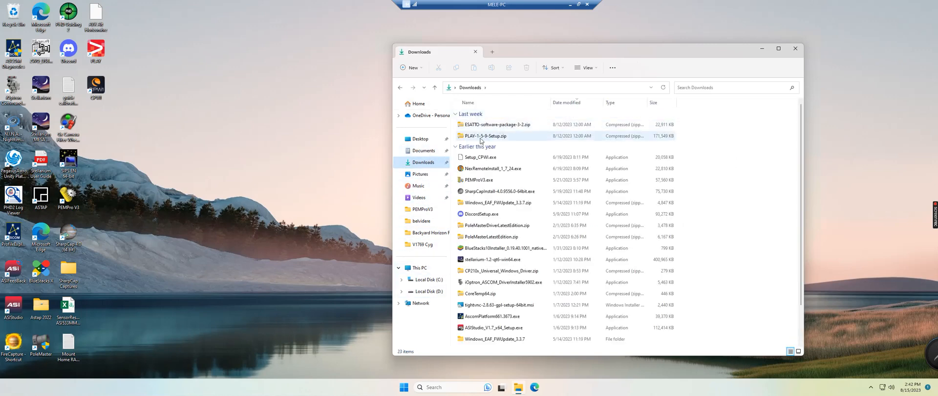
mouse_move(503, 139)
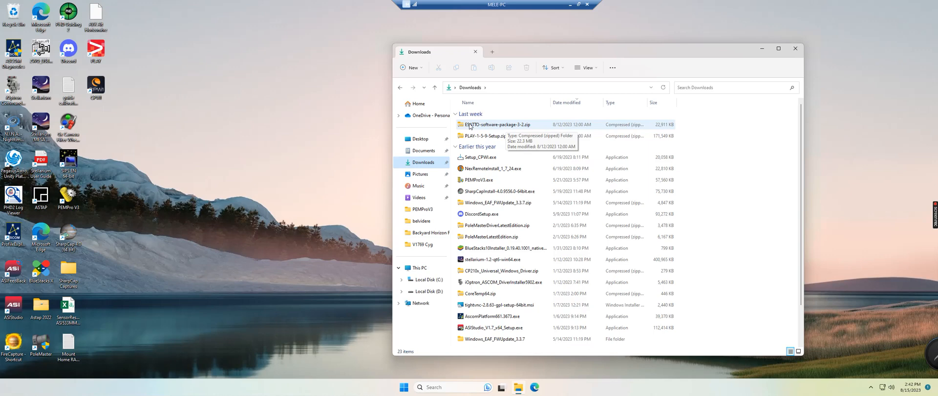
double_click(496, 124)
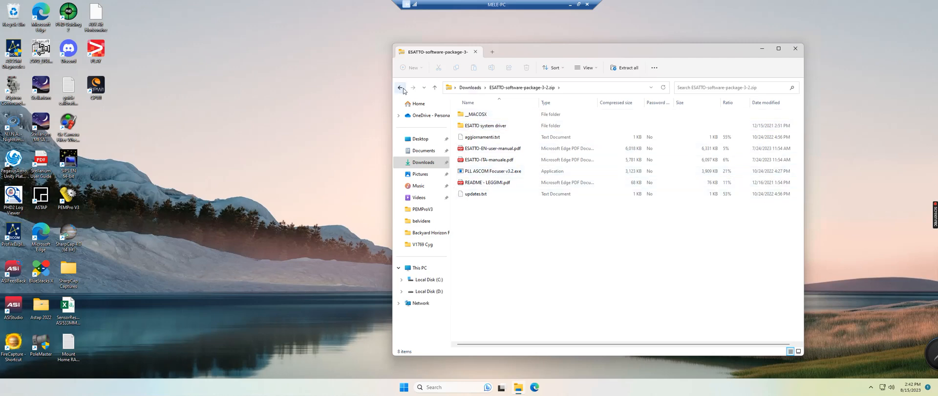
left_click(400, 88)
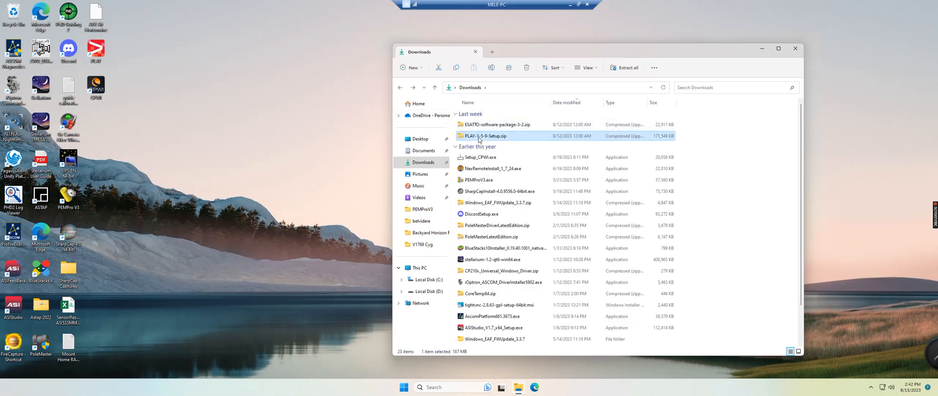
double_click(486, 135)
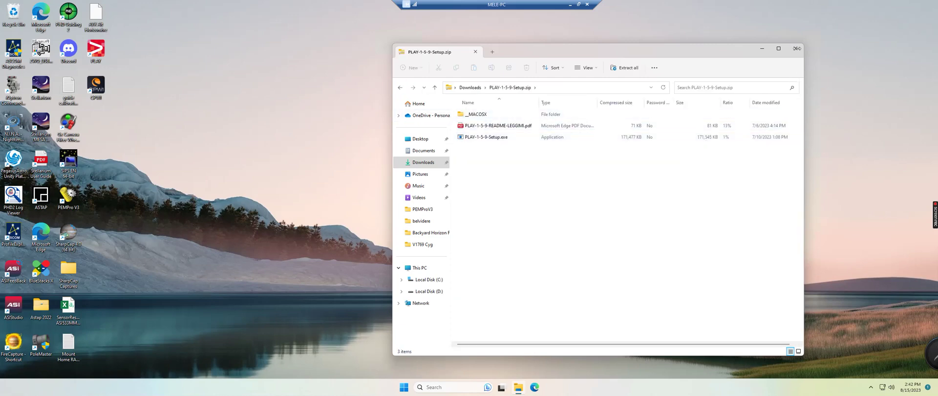
left_click(796, 49)
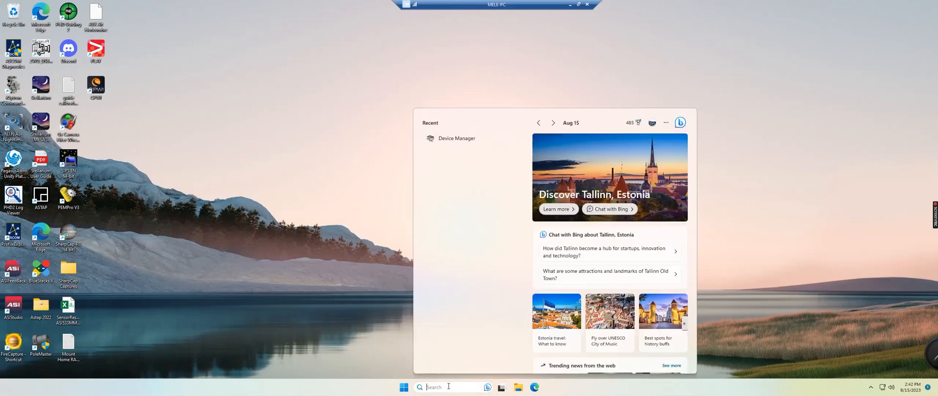
mouse_move(453, 142)
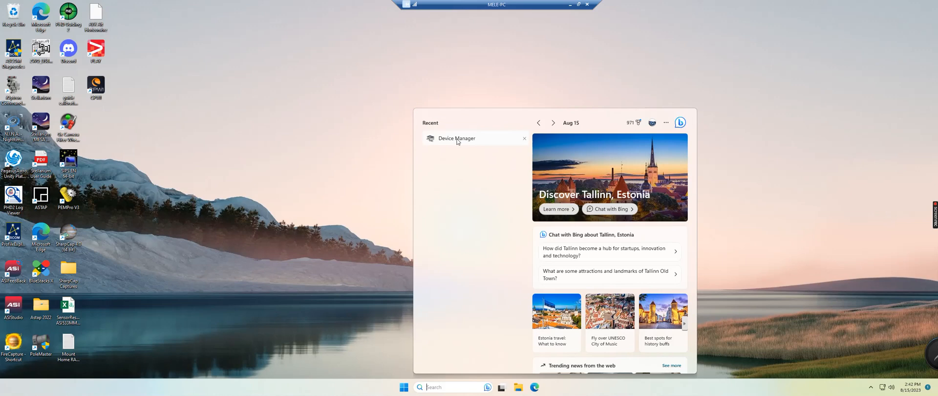
Open Device Manager and confirm the Silicon Labs CP210x USB to UART Bridge sits on COM8
left_click(456, 138)
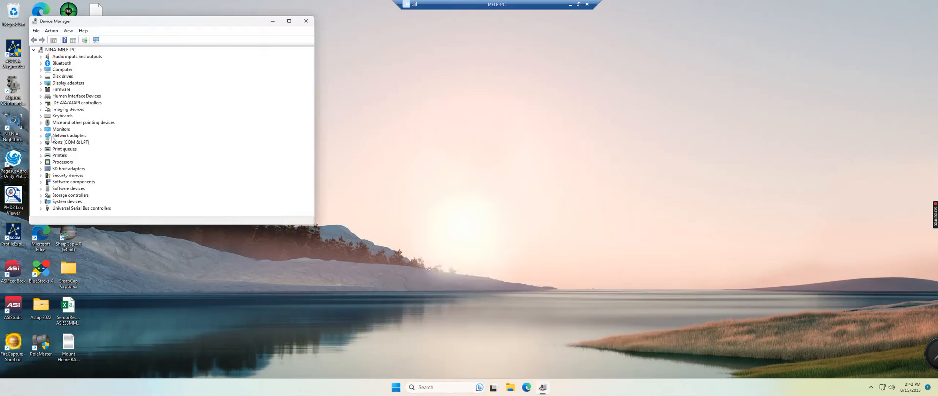
left_click_drag(54, 21, 513, 40)
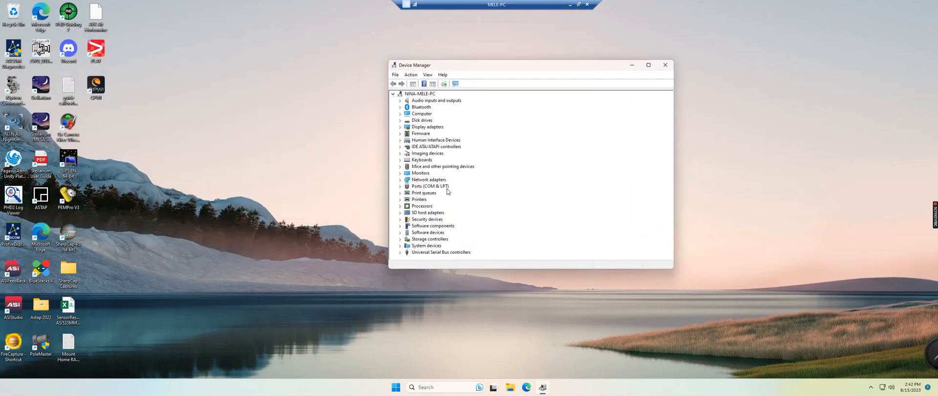
left_click(400, 186)
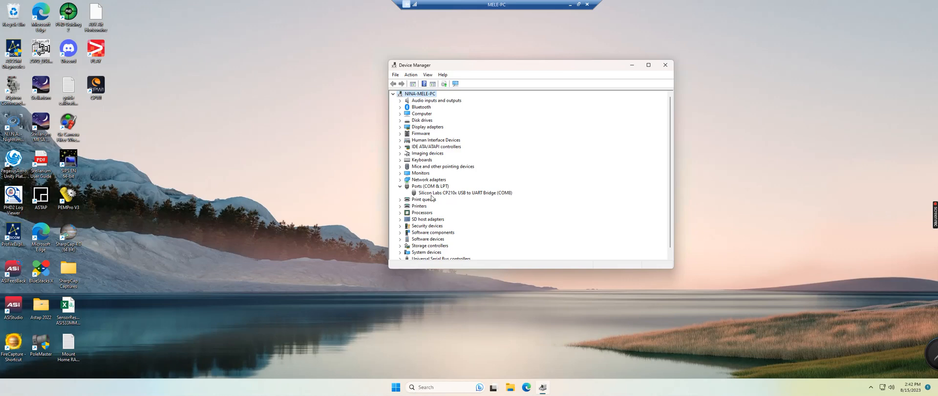
mouse_move(449, 196)
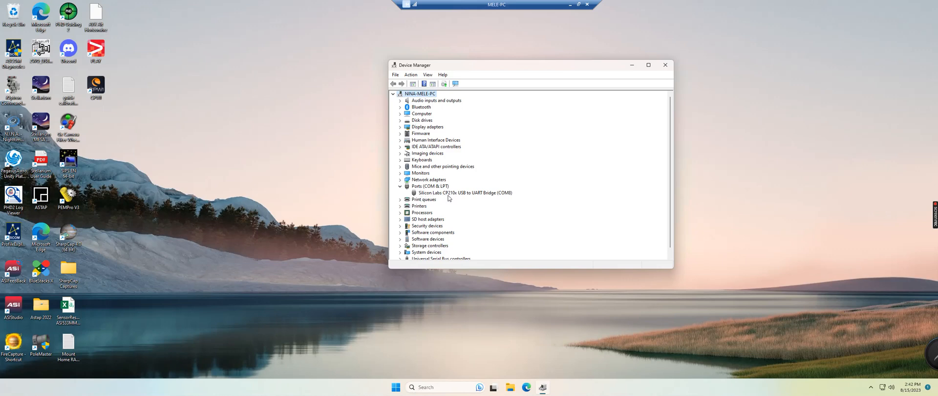
mouse_move(469, 197)
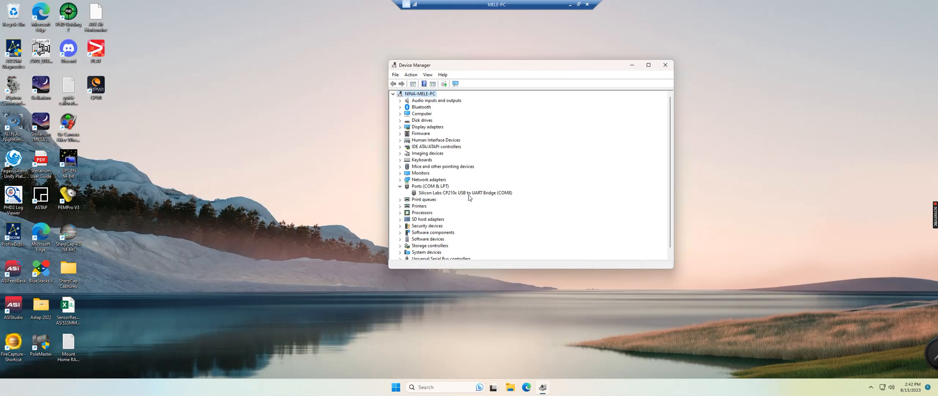
mouse_move(523, 201)
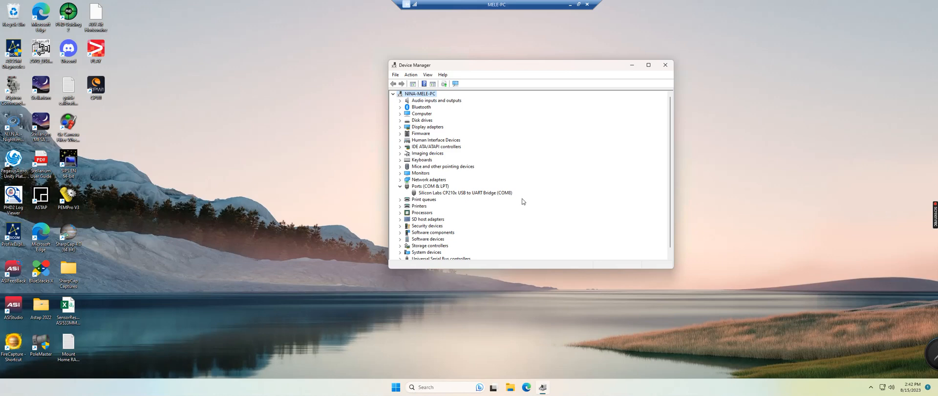
mouse_move(511, 197)
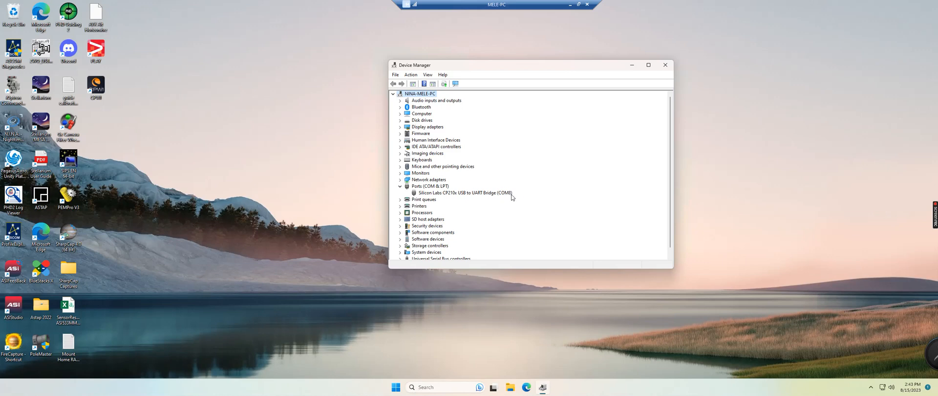
mouse_move(505, 197)
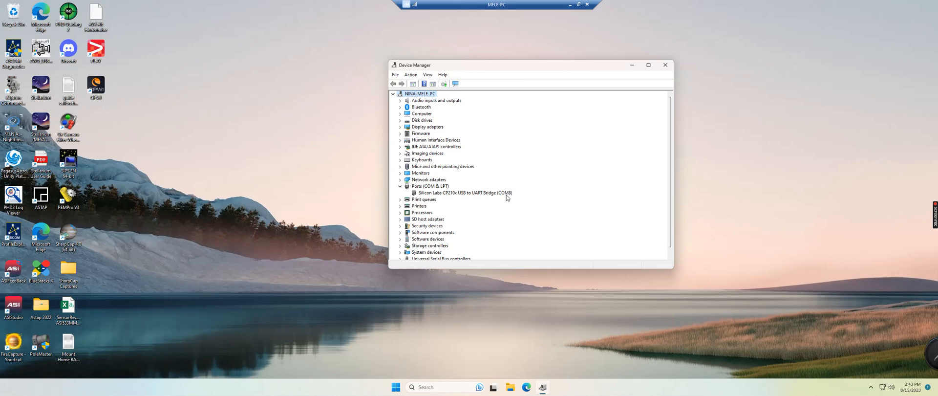
mouse_move(466, 195)
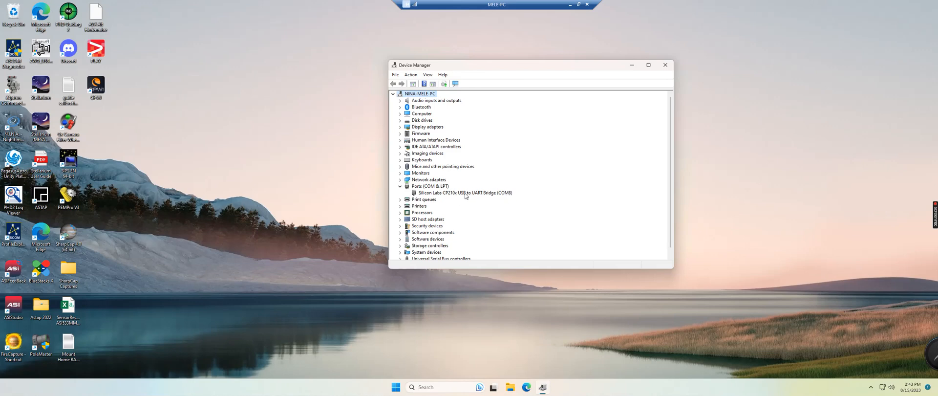
left_click(464, 193)
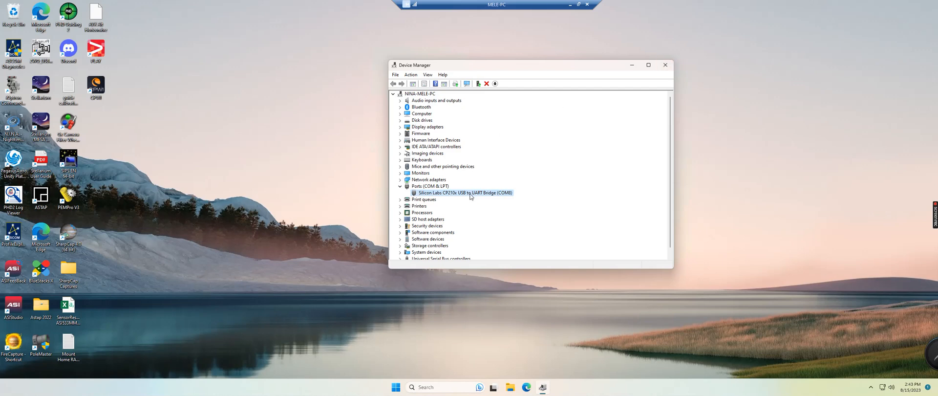
mouse_move(481, 196)
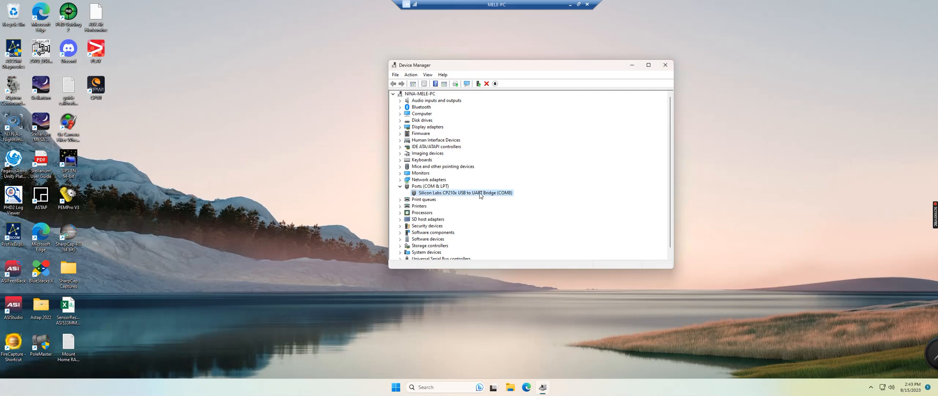
right_click(480, 192)
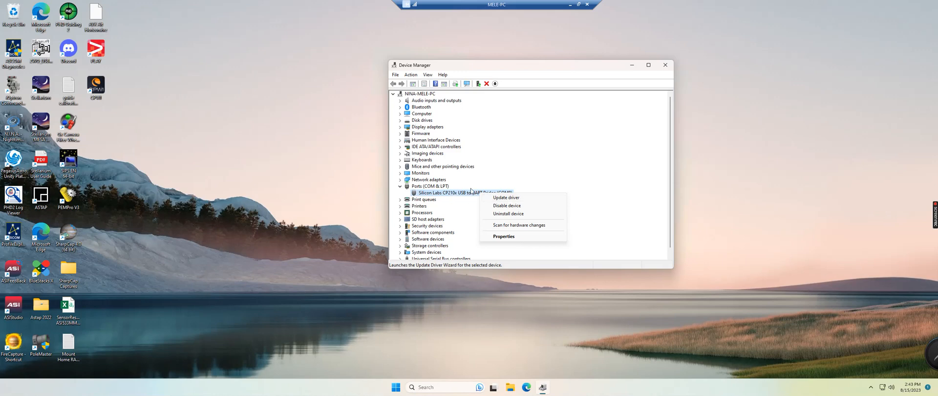
mouse_move(463, 197)
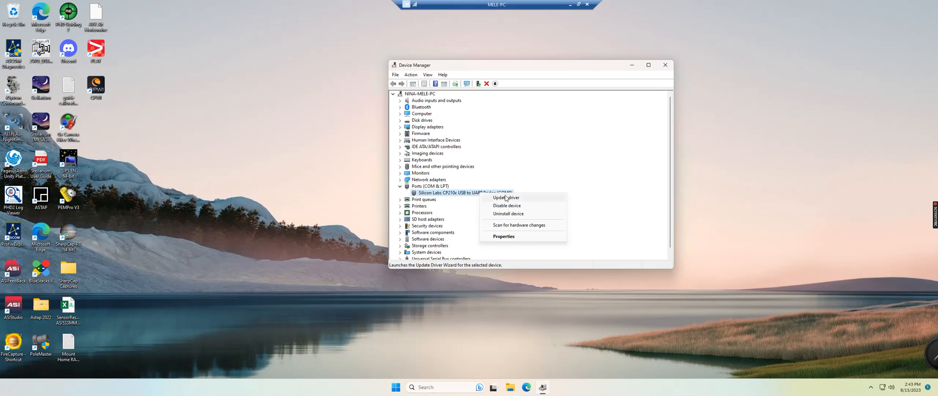
mouse_move(487, 198)
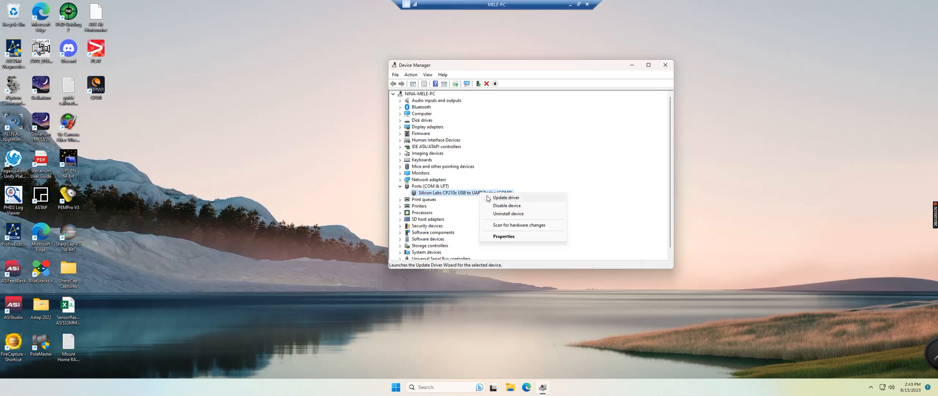
mouse_move(534, 184)
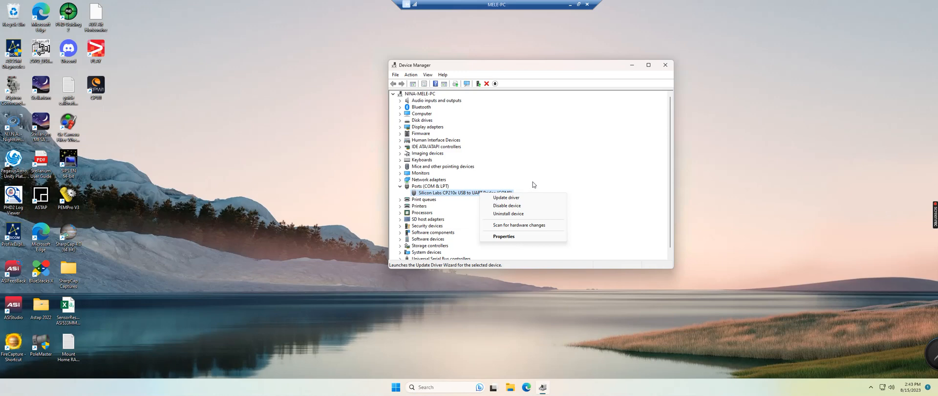
mouse_move(529, 192)
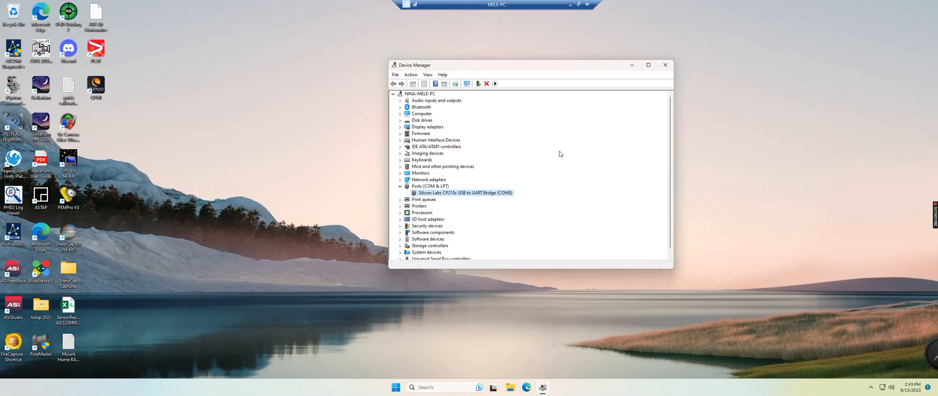
left_click(665, 65)
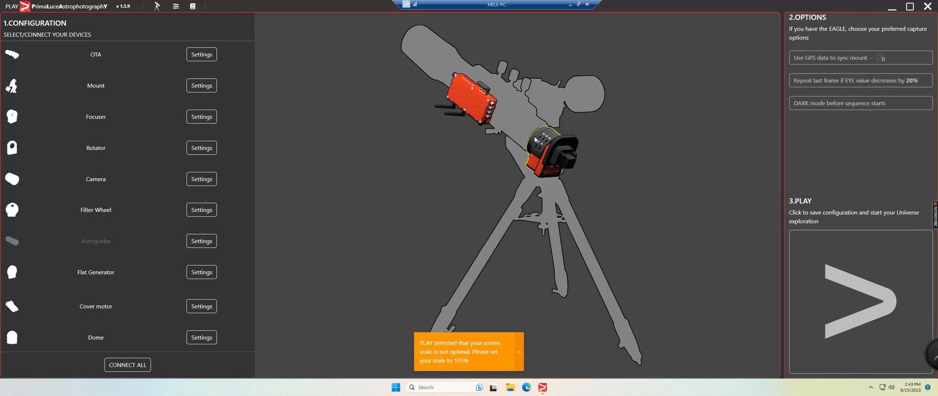
mouse_move(96, 120)
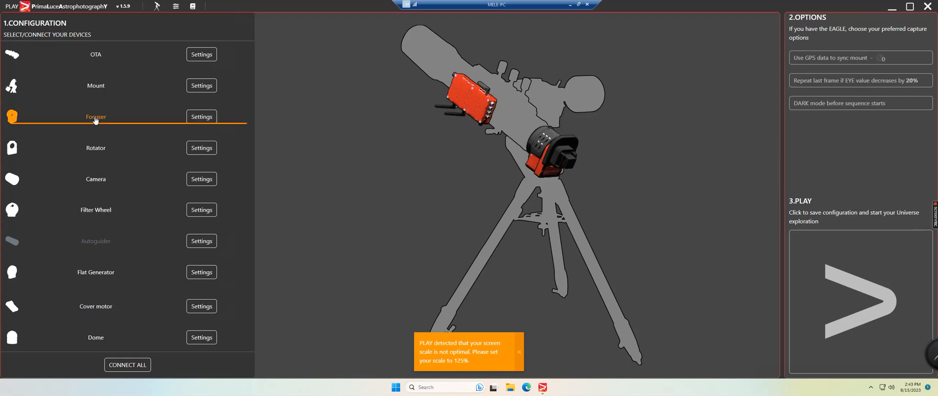
Open the focuser's connection settings from PLAY's configuration screen
left_click(201, 117)
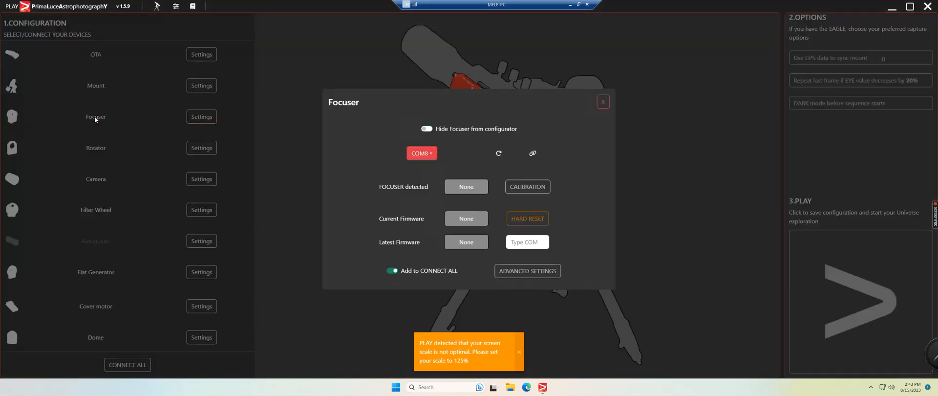
mouse_move(416, 155)
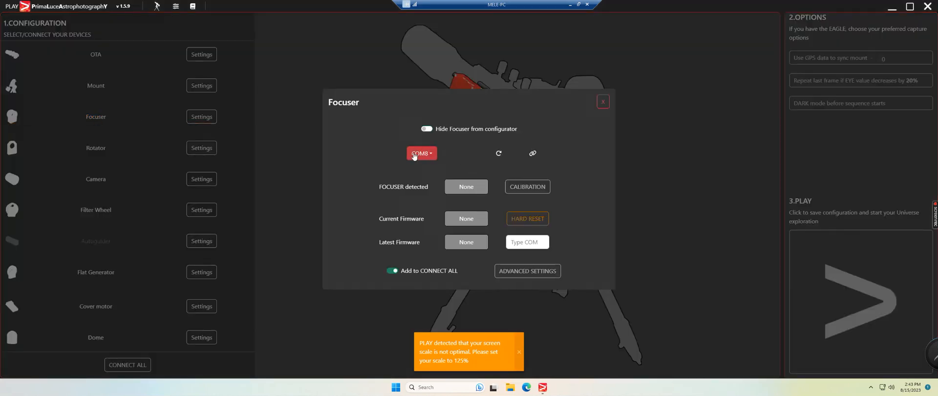
Connect the ESATTO 2LP on COM8, verify firmware 3.05.14, and close the settings
left_click(421, 153)
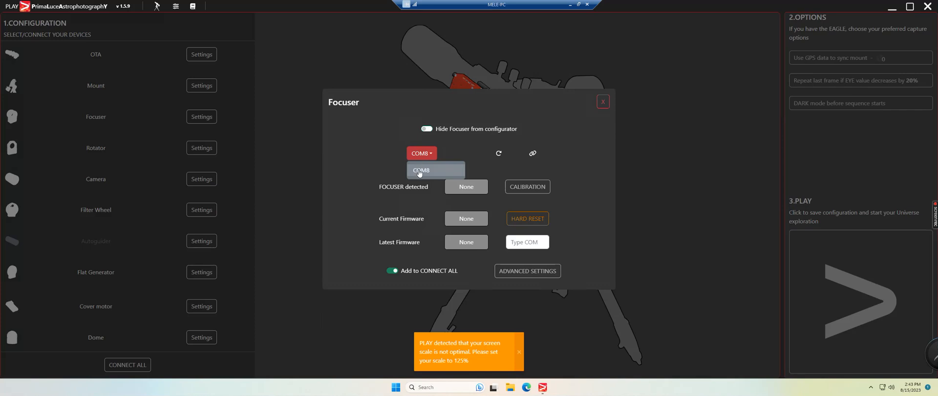
mouse_move(422, 158)
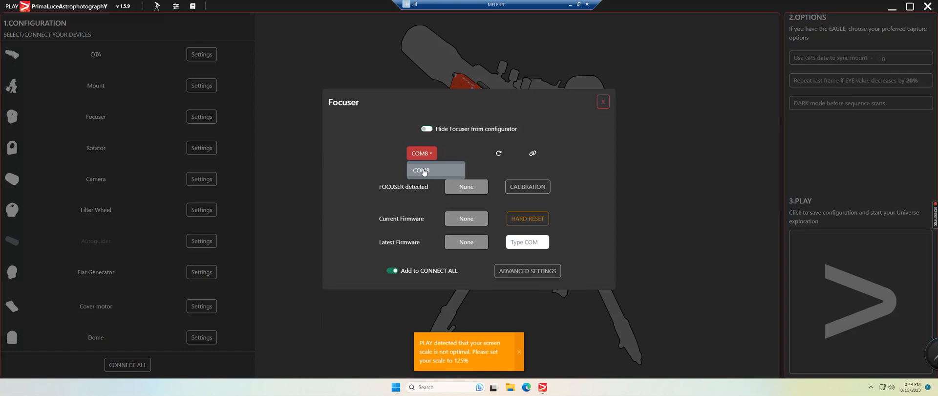
mouse_move(532, 155)
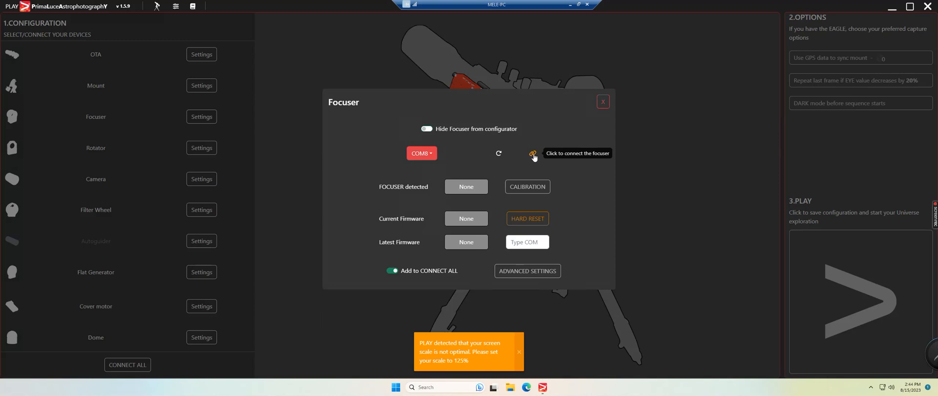
mouse_move(531, 158)
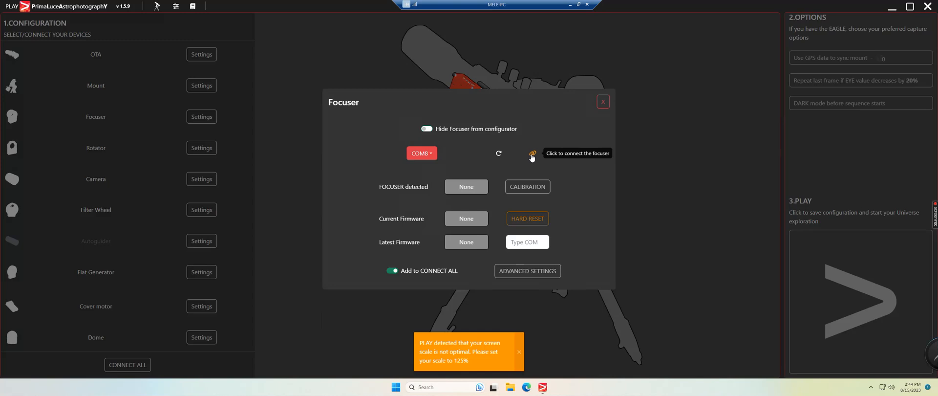
left_click(531, 153)
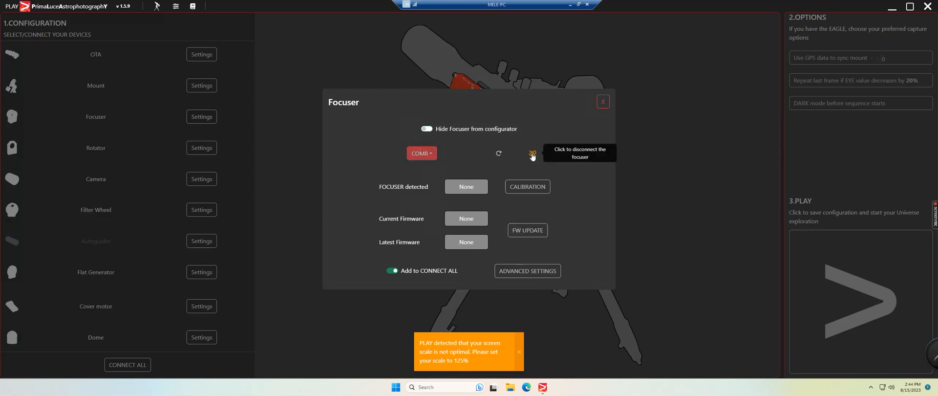
left_click(531, 153)
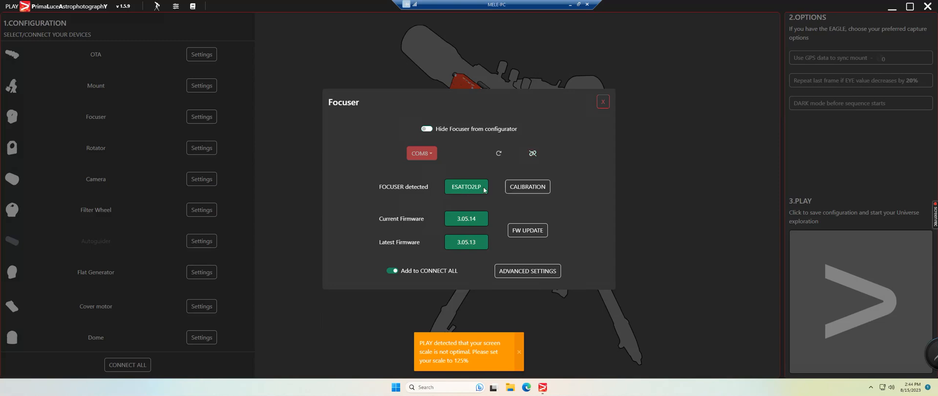
mouse_move(533, 190)
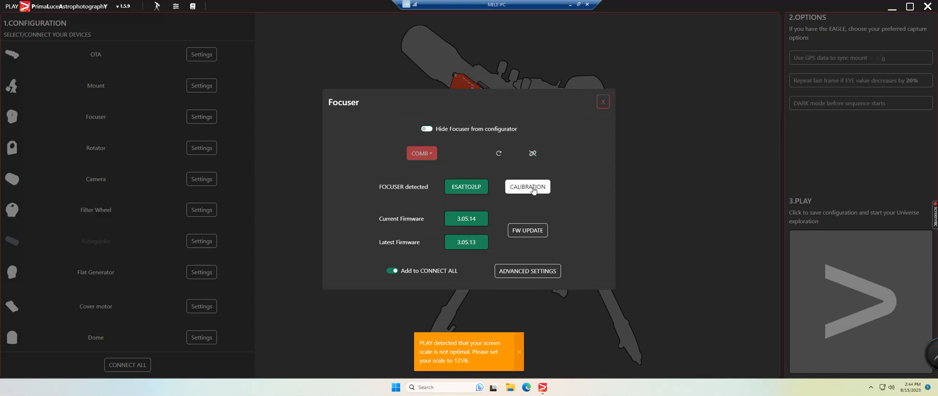
mouse_move(528, 246)
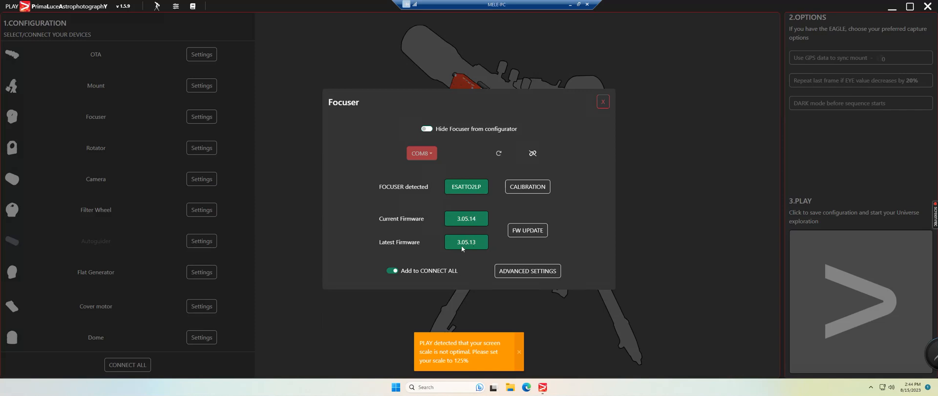
mouse_move(474, 224)
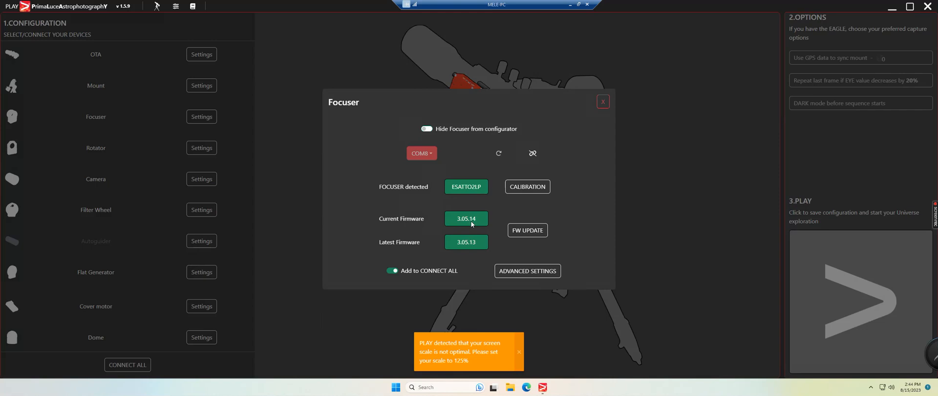
mouse_move(474, 248)
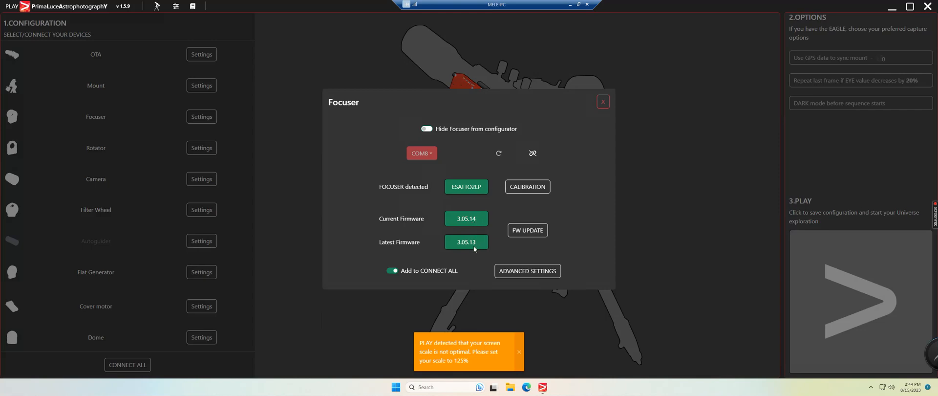
mouse_move(477, 249)
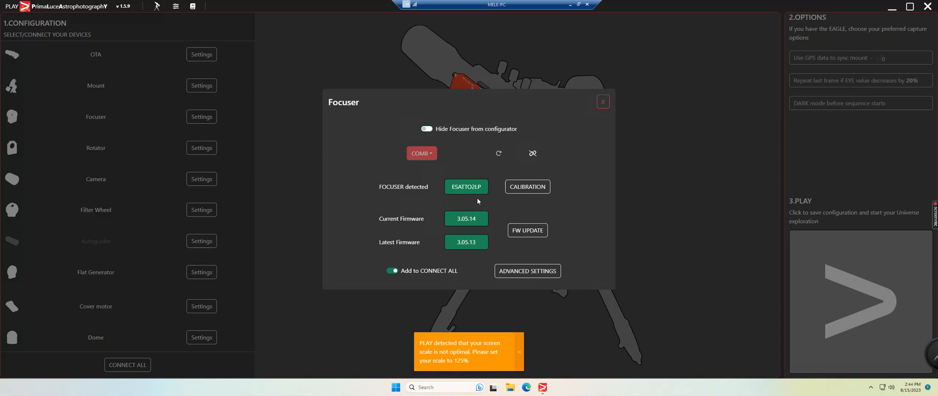
mouse_move(574, 111)
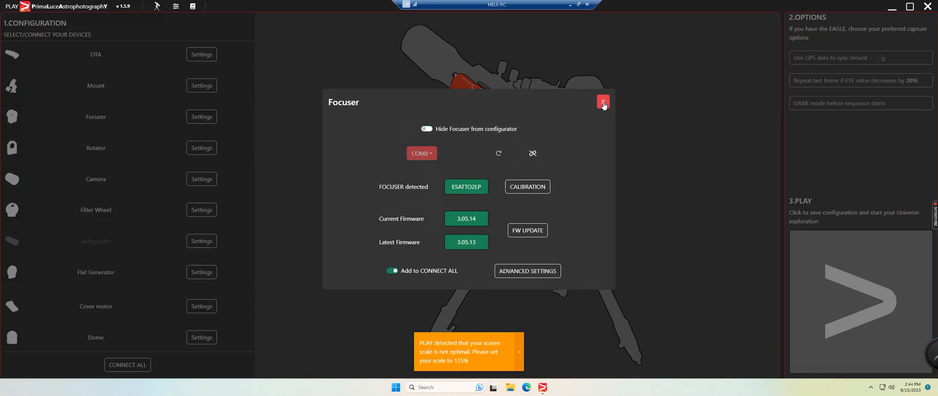
left_click(602, 102)
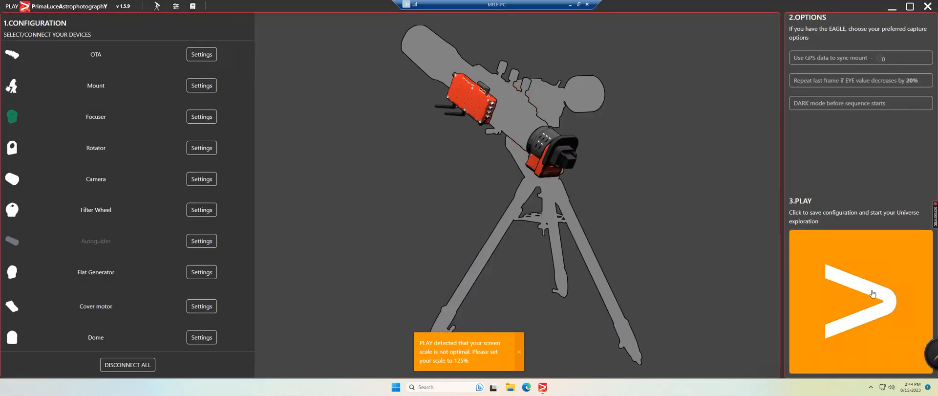
Open the Focus panel and switch focuser travel from millimetres to steps
left_click(872, 294)
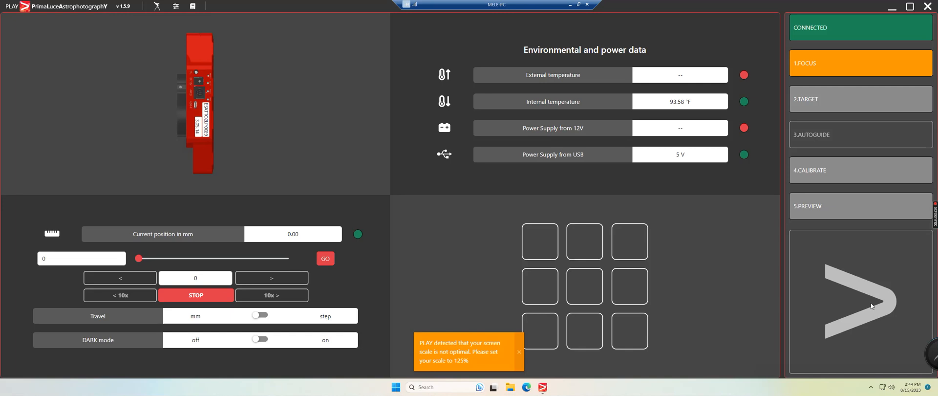
mouse_move(156, 215)
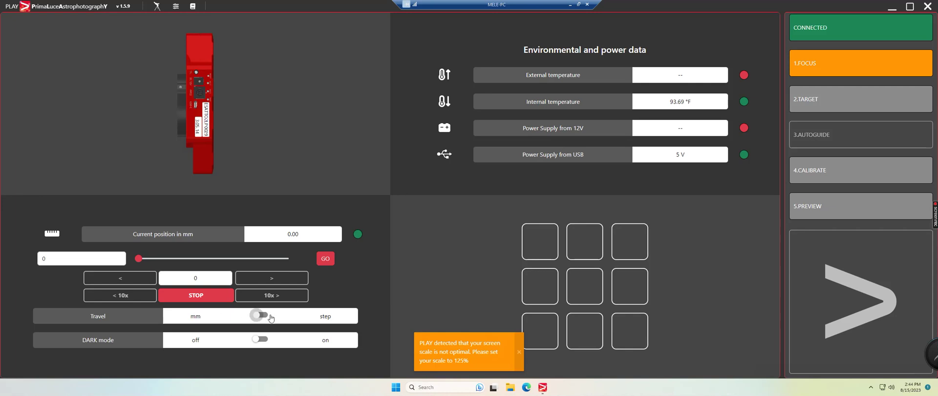
left_click(259, 315)
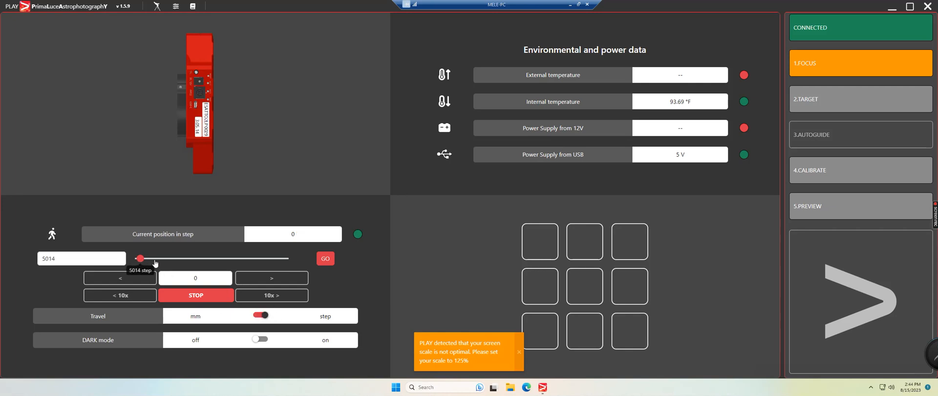
Drag the target slider to the maximum travel of 406929 steps
left_click_drag(141, 258, 285, 258)
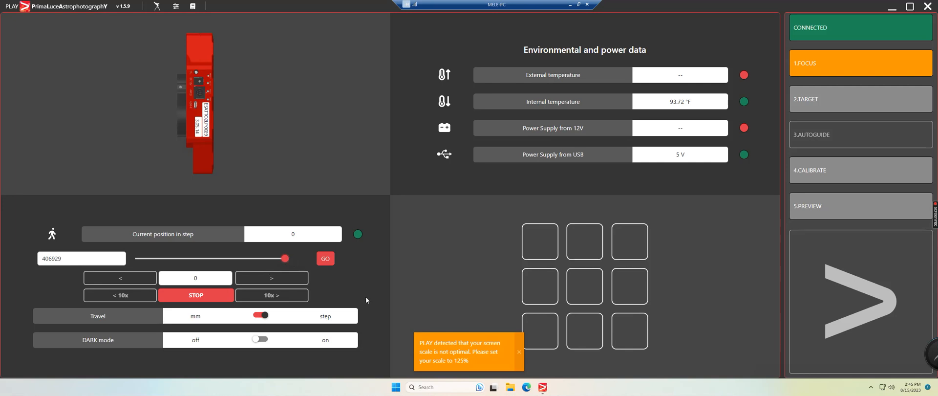
mouse_move(179, 89)
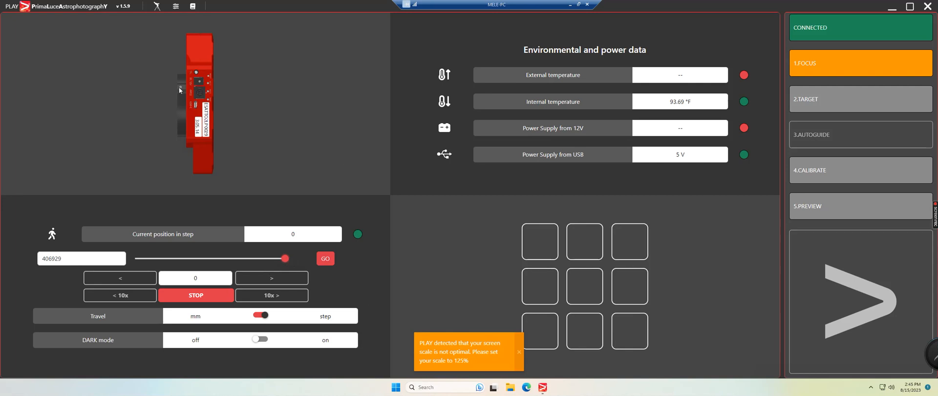
mouse_move(224, 302)
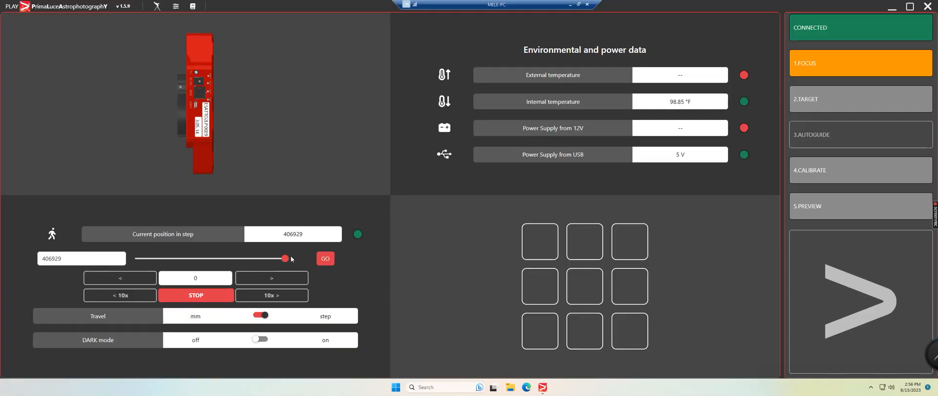
mouse_move(250, 261)
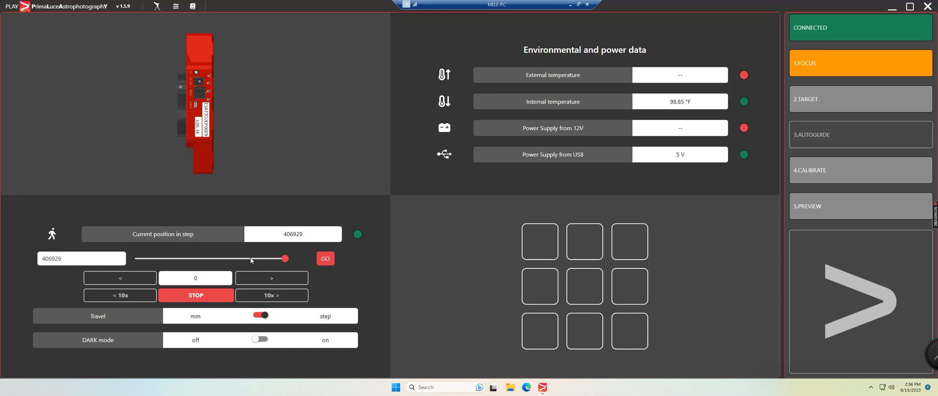
mouse_move(245, 257)
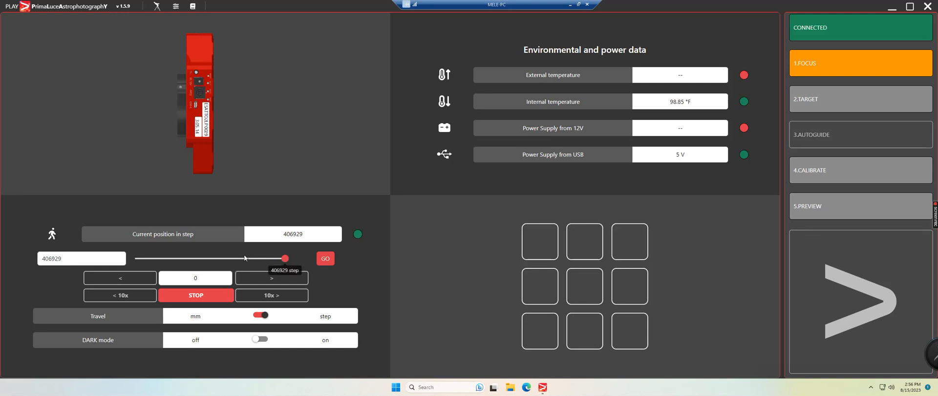
Set the target back to zero and drive the focuser in to position 0 steps
left_click_drag(284, 259, 139, 258)
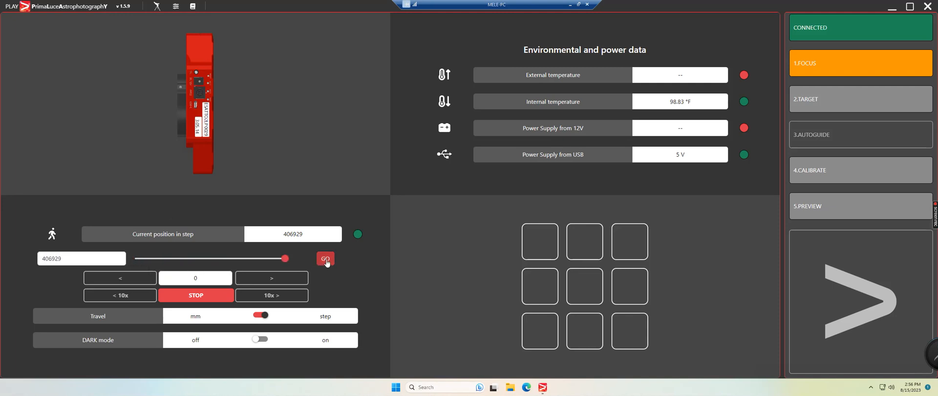
left_click(325, 259)
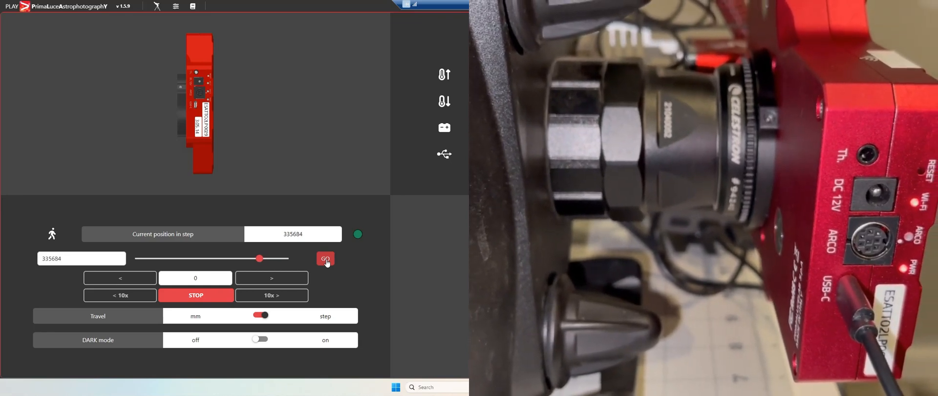
left_click(325, 258)
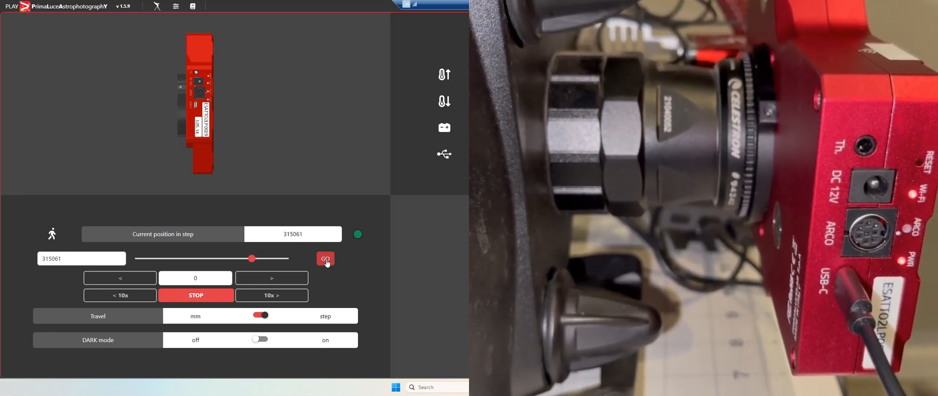
left_click(325, 259)
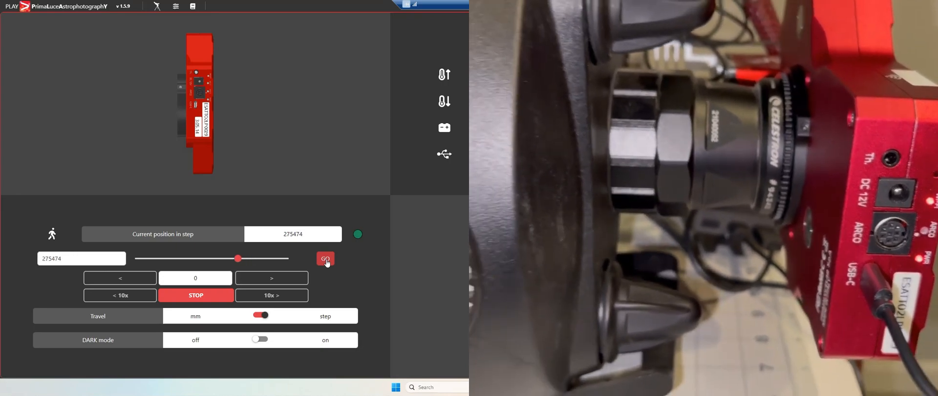
left_click(325, 259)
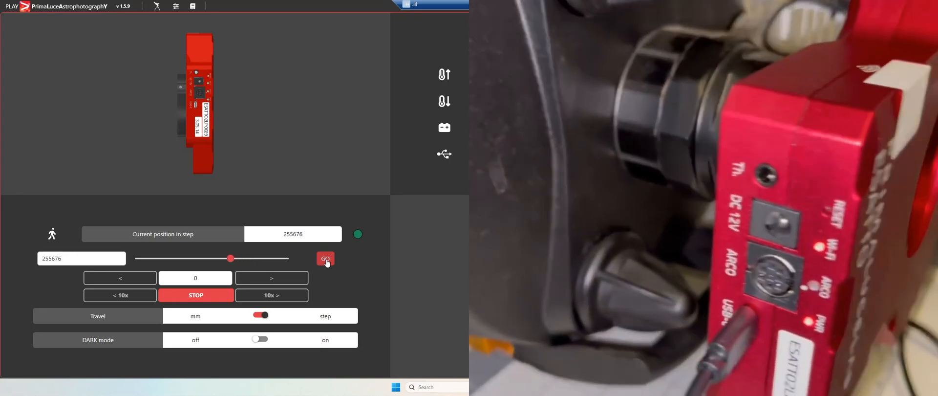
left_click(325, 259)
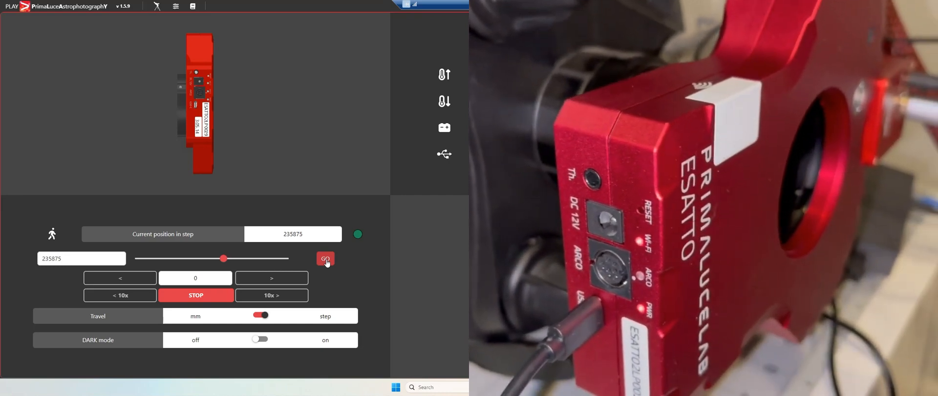
left_click(326, 258)
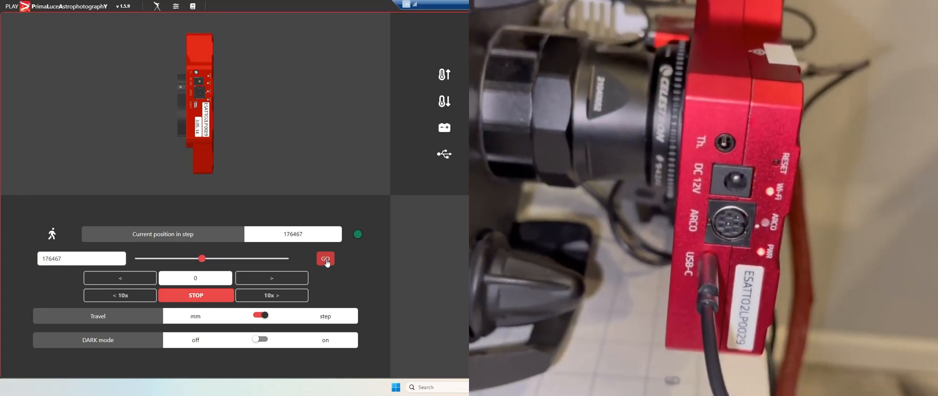
left_click(325, 258)
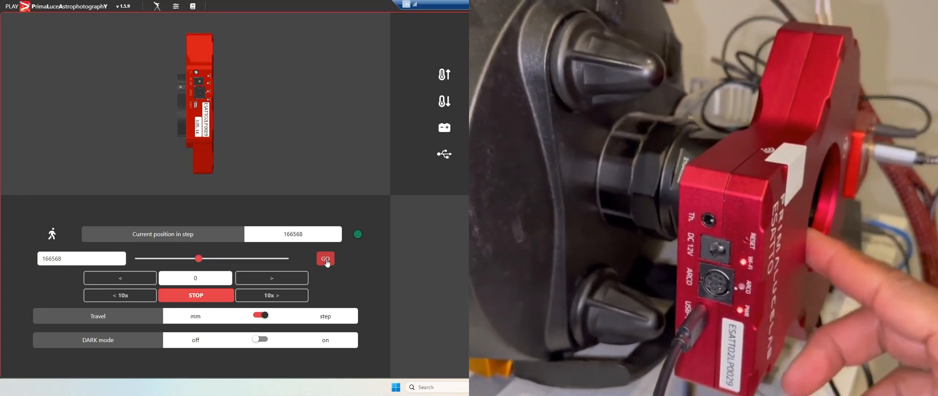
left_click(325, 259)
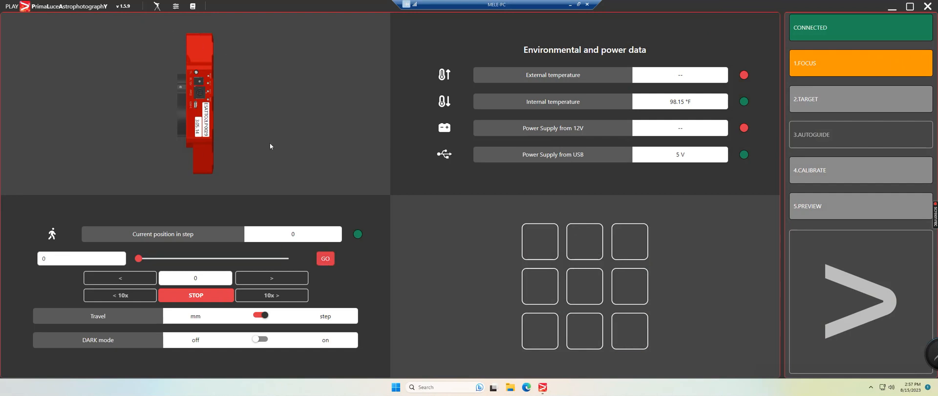
mouse_move(785, 361)
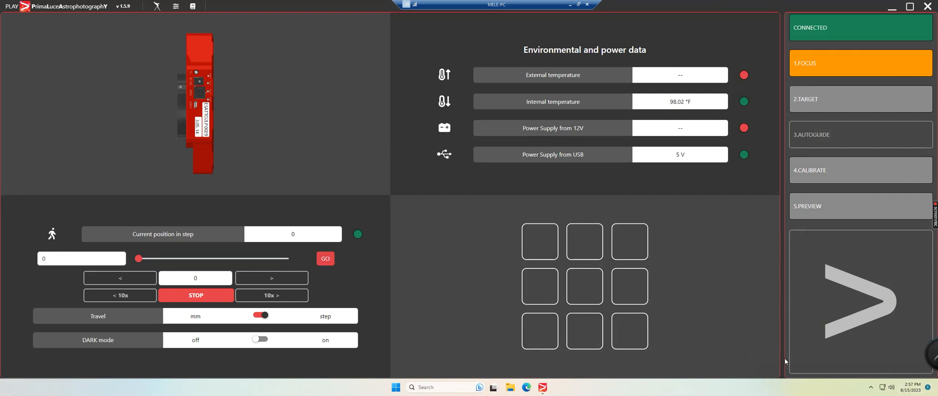
mouse_move(565, 119)
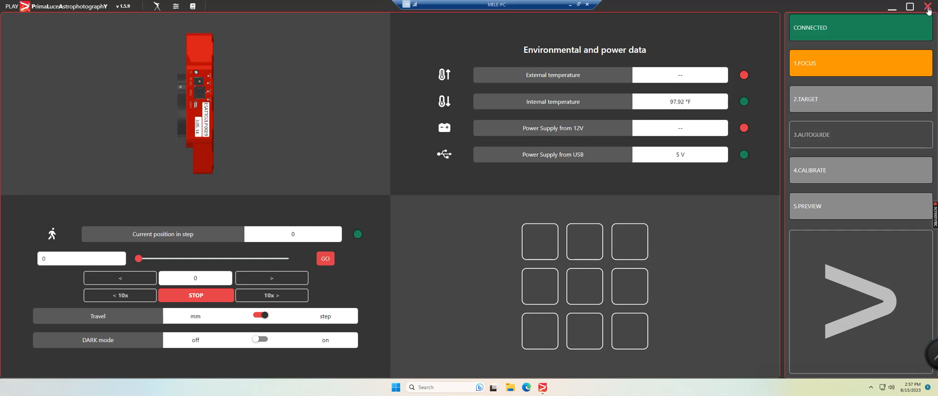
Exit PLAY, choosing Disconnect all in the confirmation dialog
left_click(926, 5)
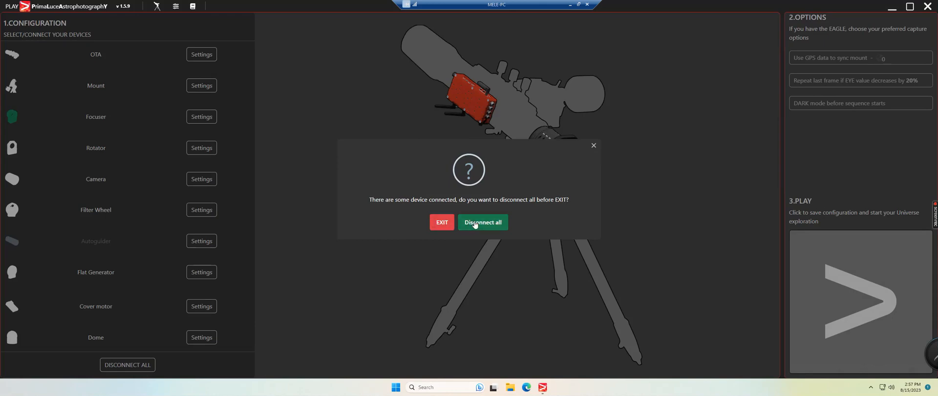
left_click(482, 221)
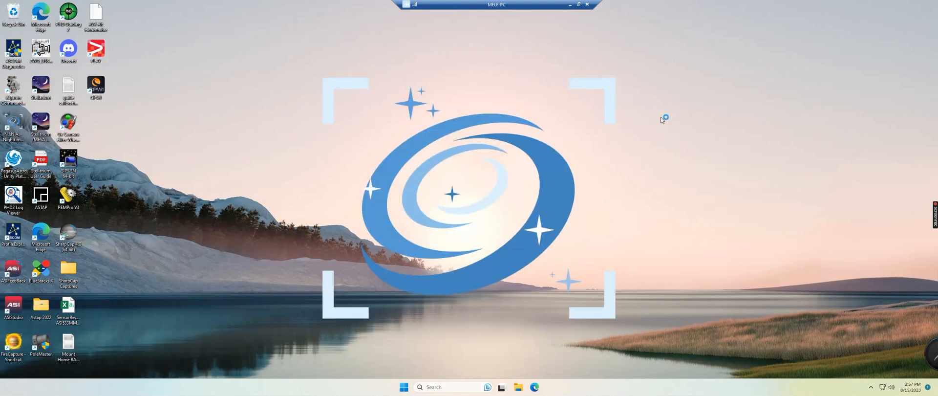
mouse_move(662, 120)
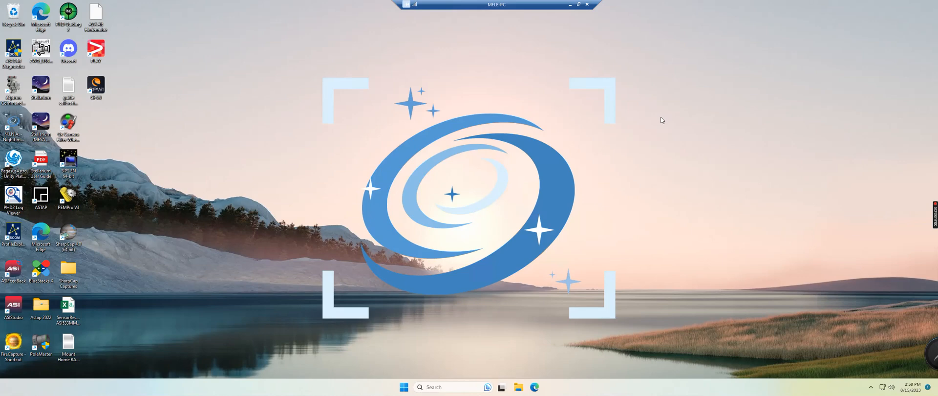
mouse_move(690, 188)
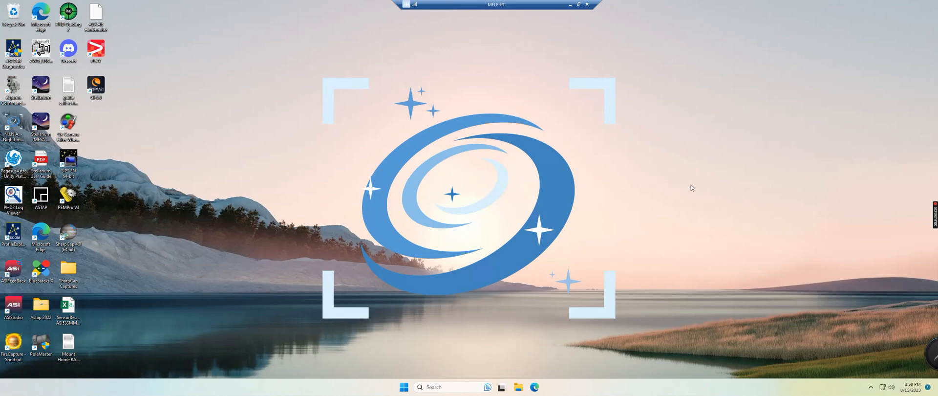
mouse_move(469, 172)
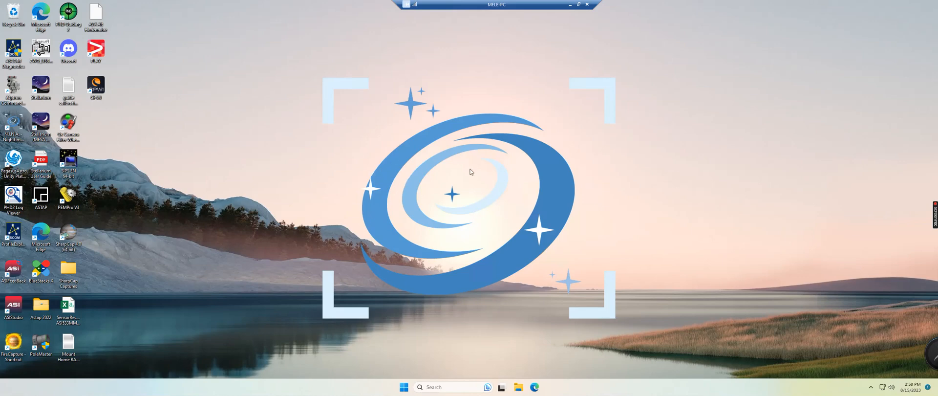
mouse_move(463, 197)
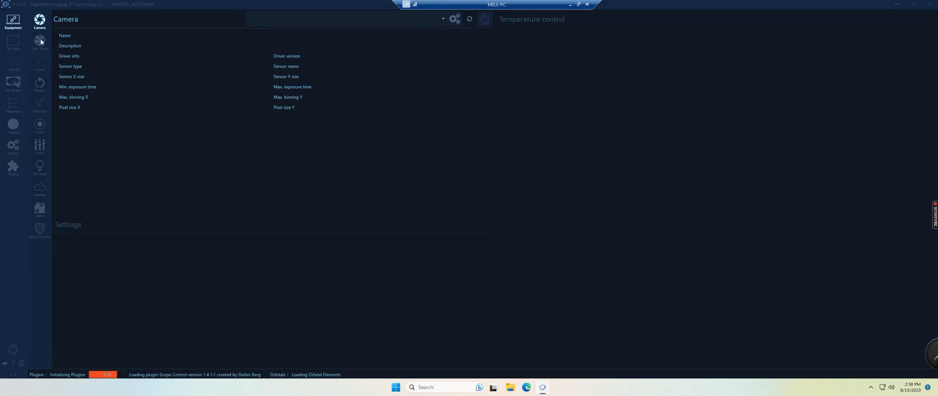
Connect the PLL ASCOM Focuser from N.I.N.A.'s Equipment > Focuser page
left_click(38, 66)
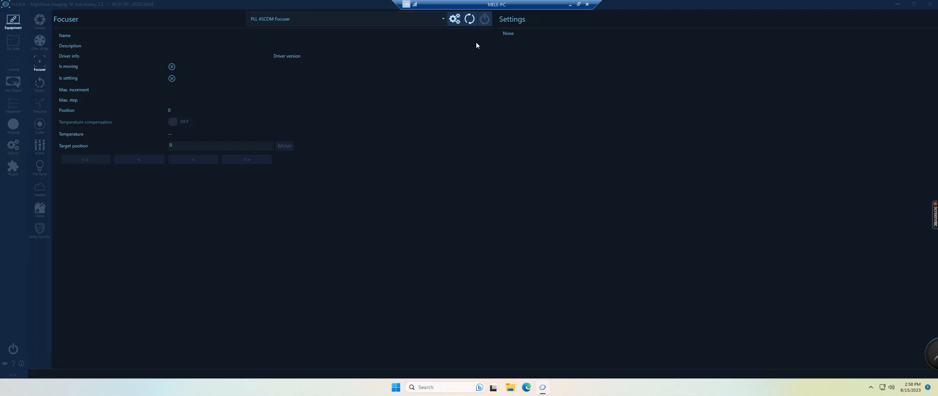
left_click(483, 19)
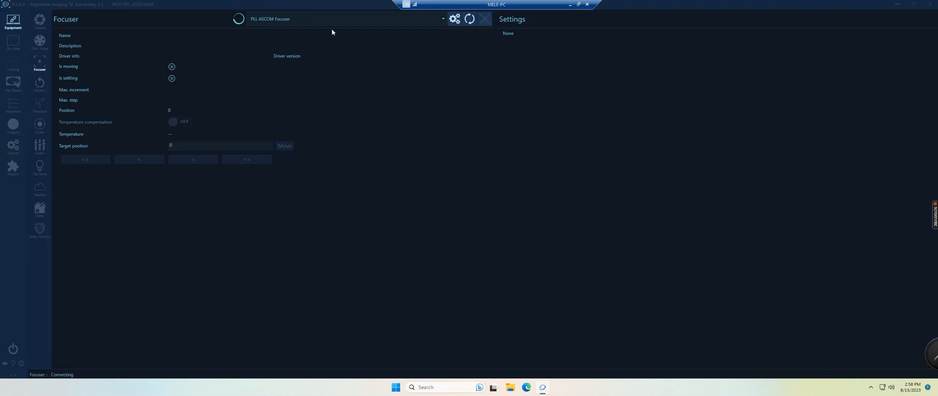
left_click(472, 19)
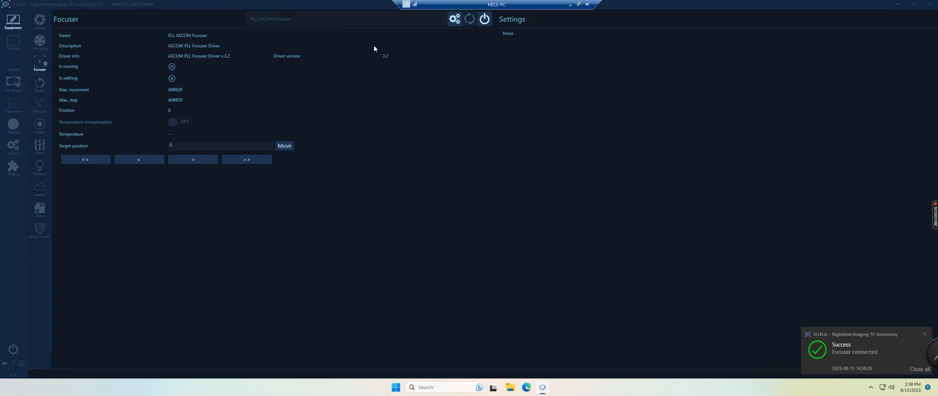
mouse_move(577, 233)
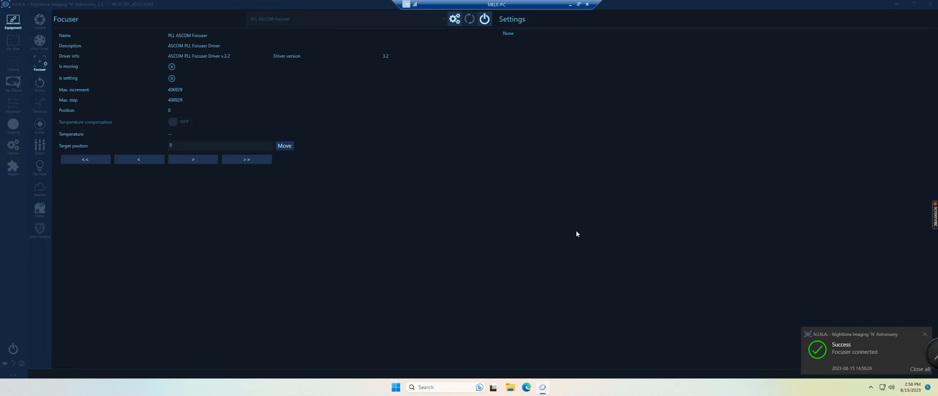
mouse_move(336, 93)
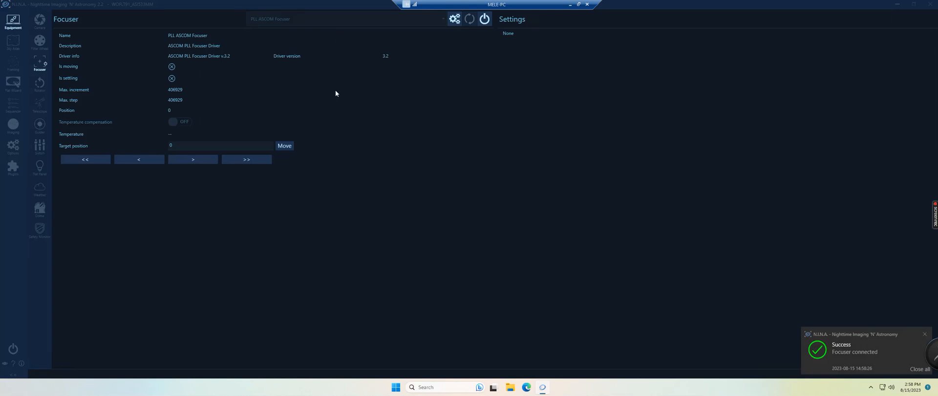
mouse_move(459, 64)
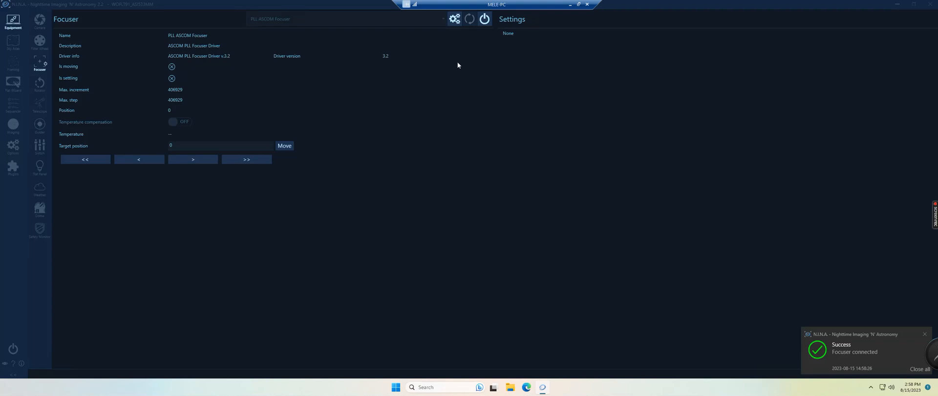
mouse_move(549, 55)
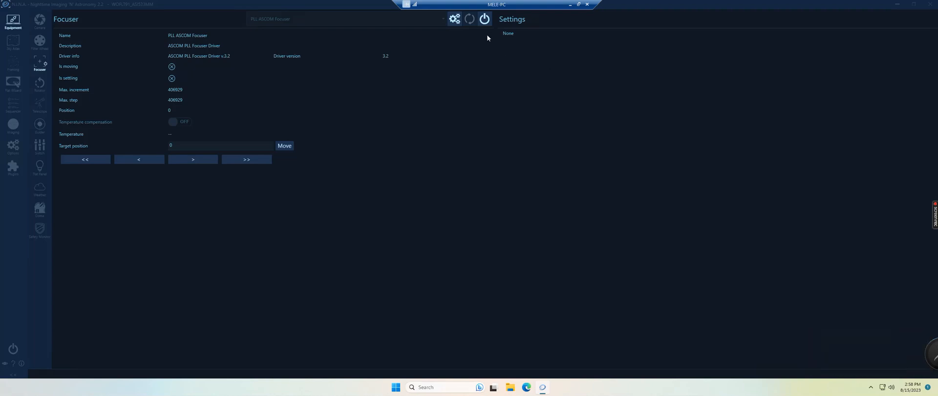
mouse_move(483, 19)
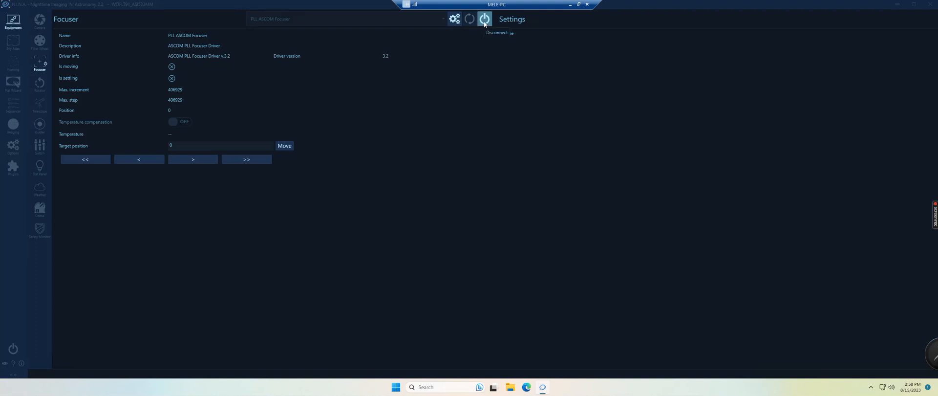